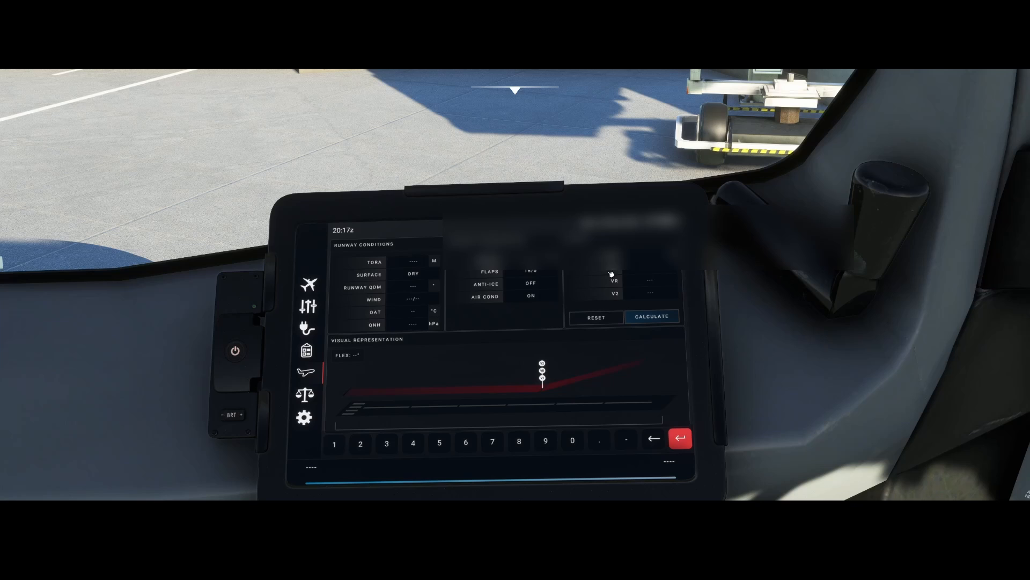
pyautogui.moveTo(614, 294)
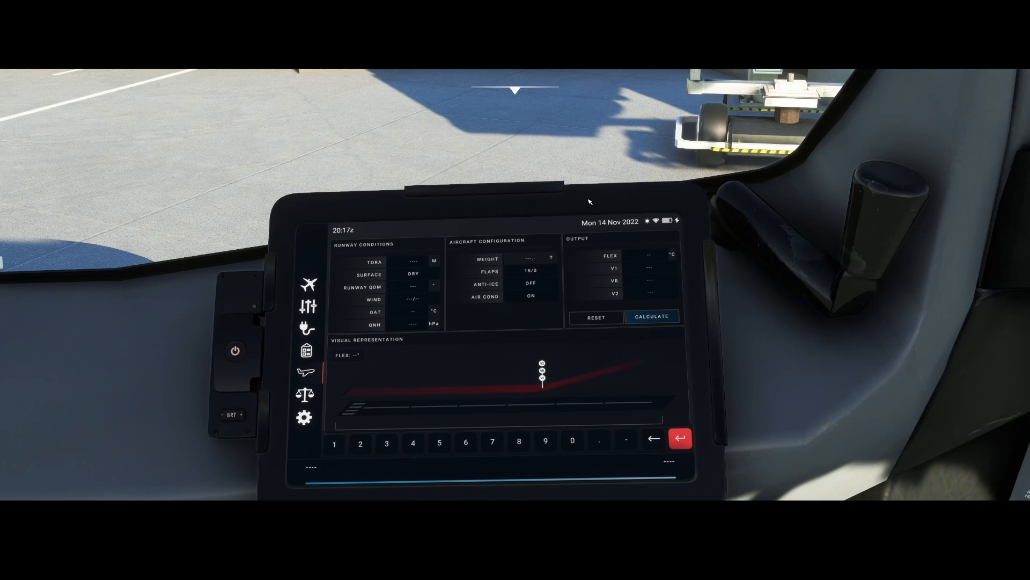
pyautogui.moveTo(420, 265)
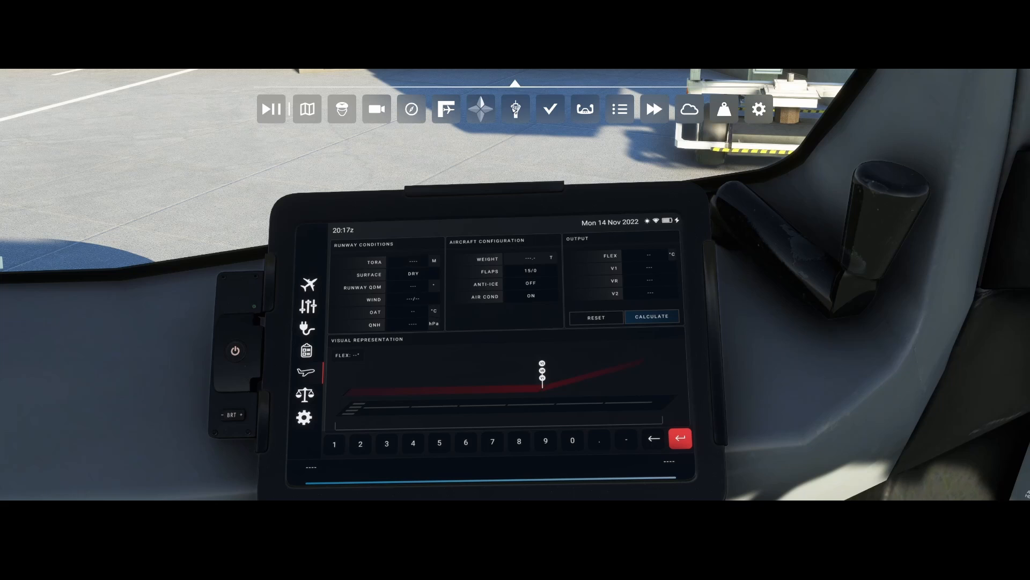
pyautogui.moveTo(550, 110)
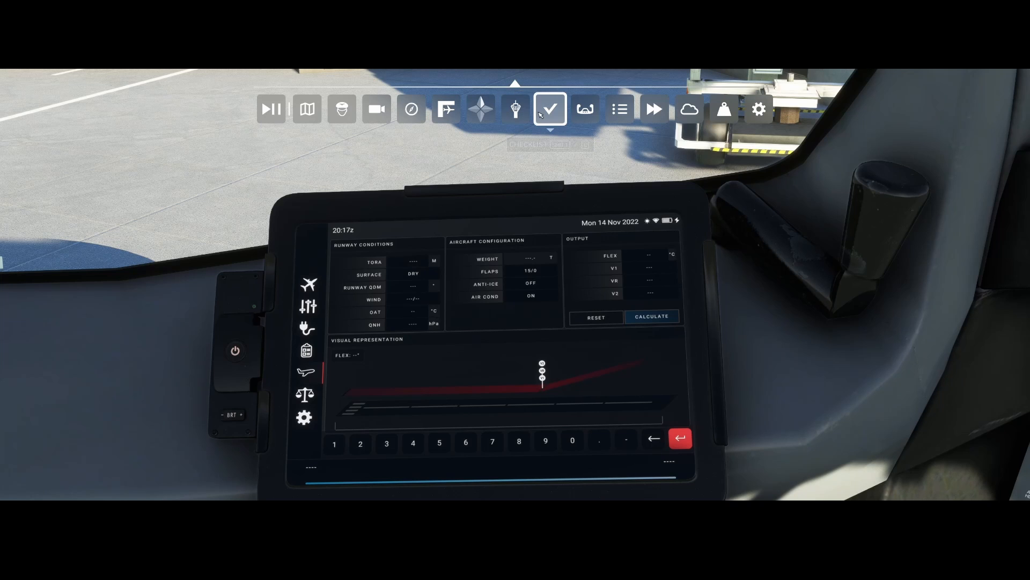
pyautogui.moveTo(549, 109)
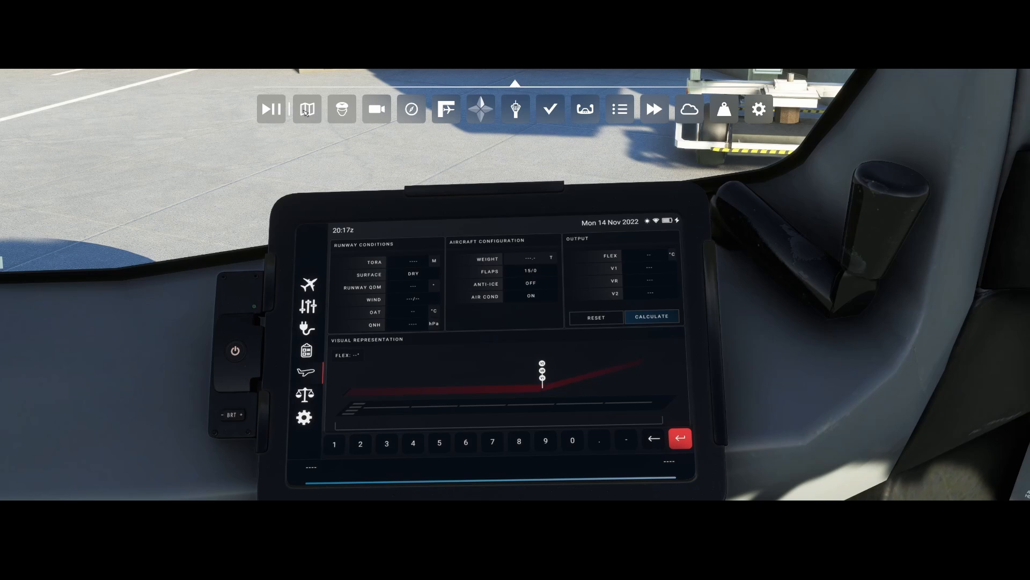
# - Look up Chicago Midway (KMDW) on the VFR map and review its runway list
pyautogui.click(306, 109)
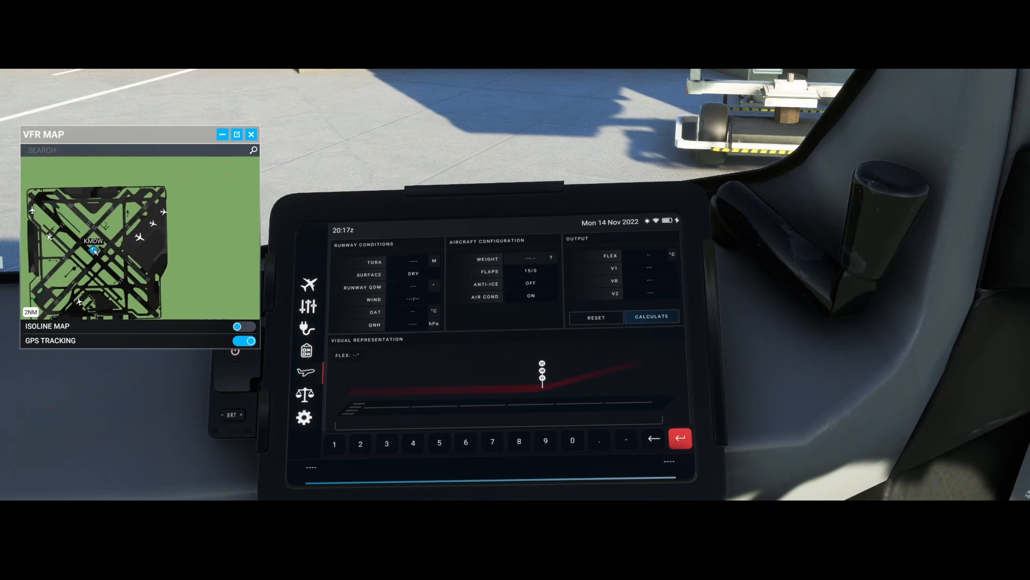
pyautogui.click(92, 250)
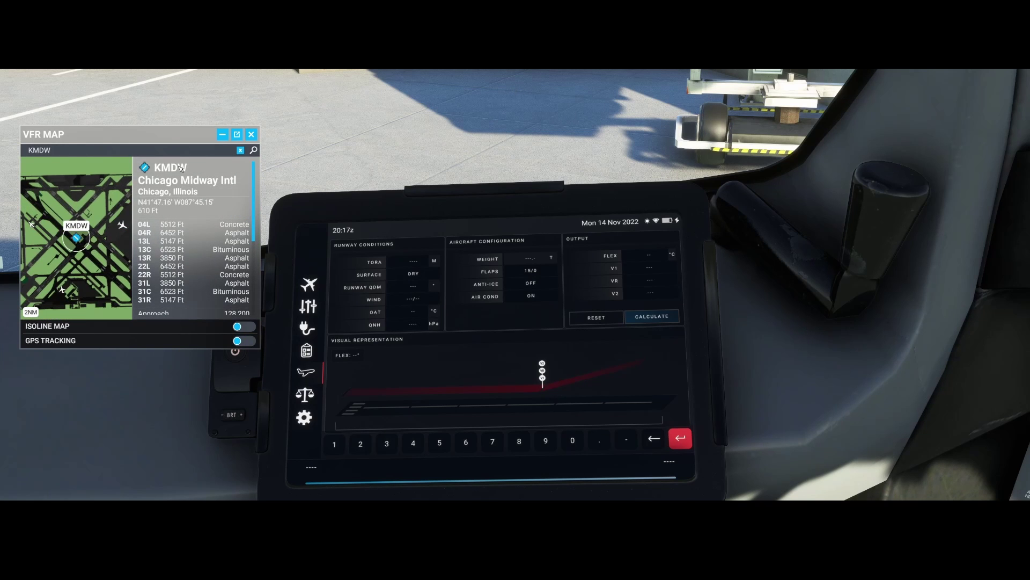
pyautogui.moveTo(201, 240)
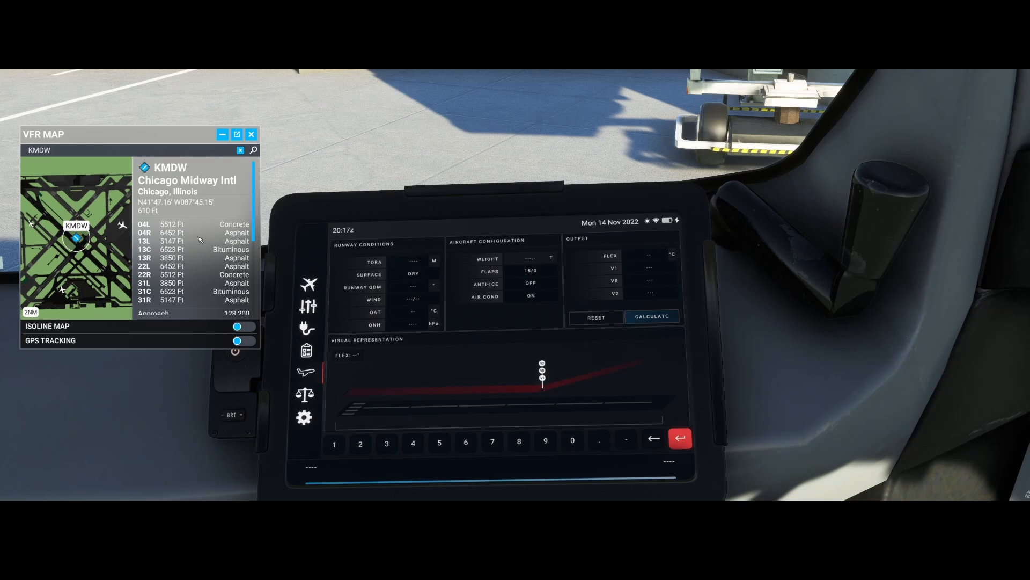
pyautogui.scroll(-3)
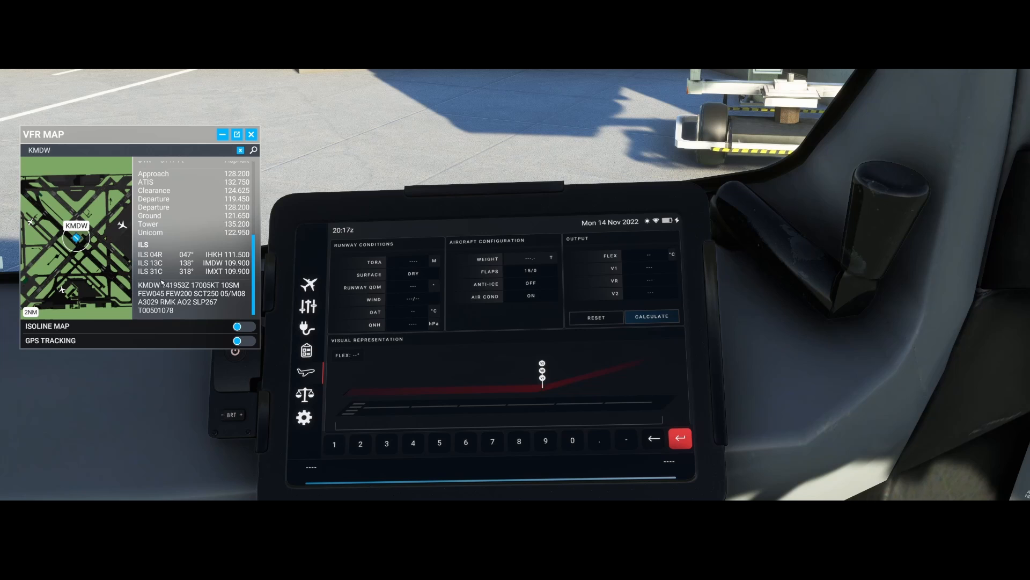
pyautogui.scroll(3)
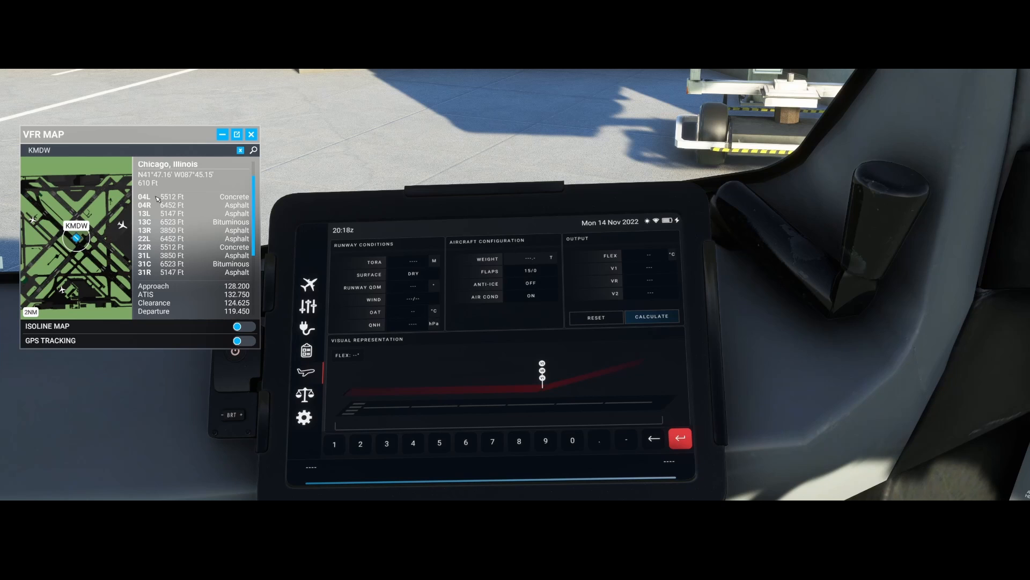
pyautogui.moveTo(172, 204)
pyautogui.write('5512')
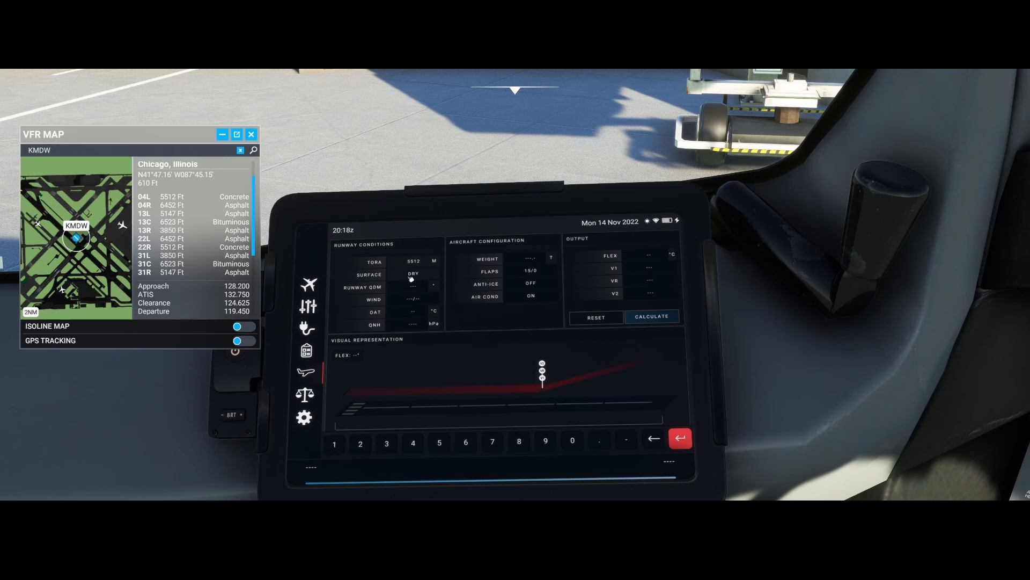
# - Toggle the runway surface to wet and back to dry, then set runway heading 040
pyautogui.click(412, 274)
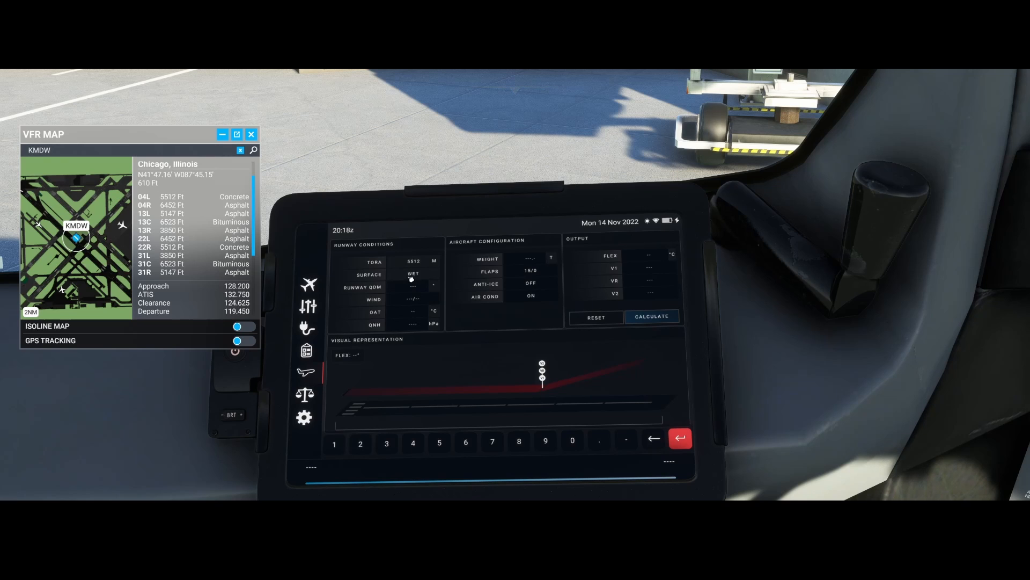
pyautogui.click(412, 273)
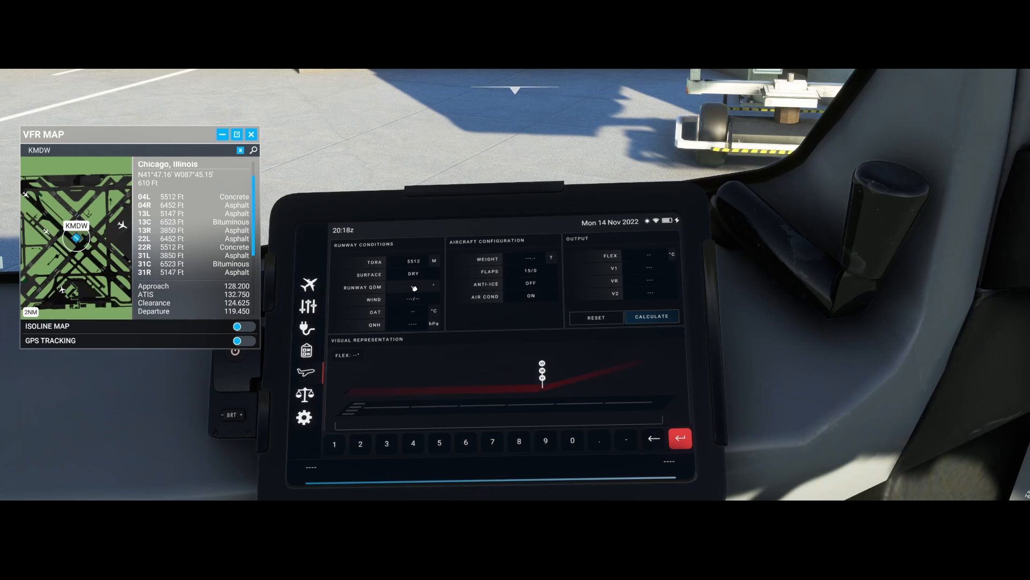
pyautogui.moveTo(561, 419)
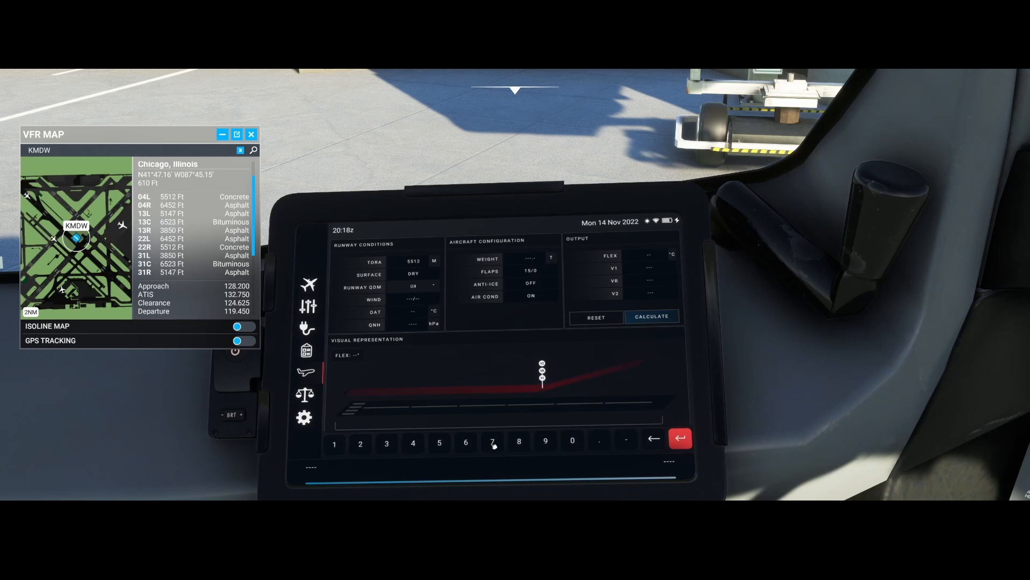
pyautogui.click(492, 442)
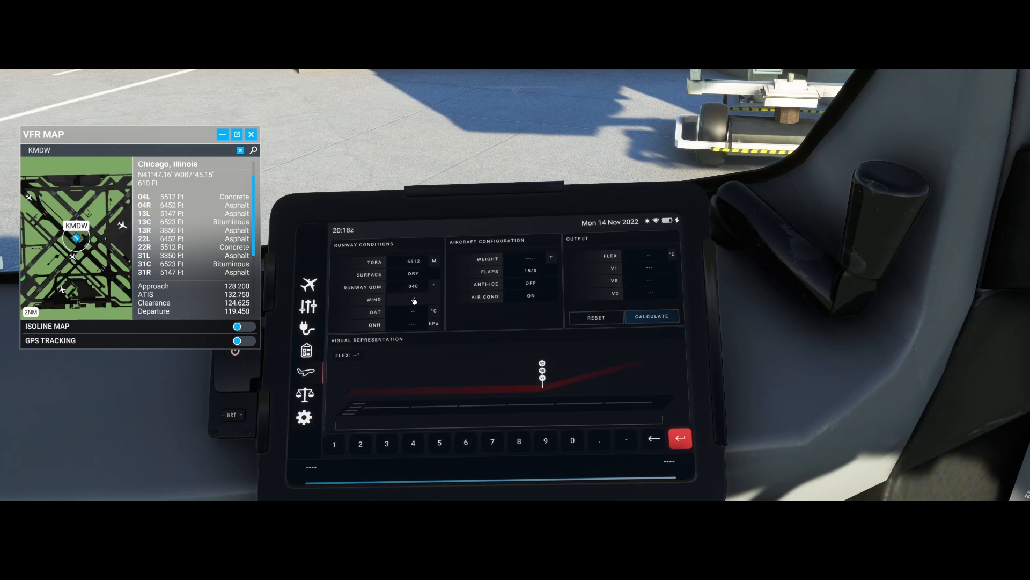
# - Read Midway's METAR and enter wind 140/8, OAT 5 °C and QNH 1026 hPa
pyautogui.scroll(-3)
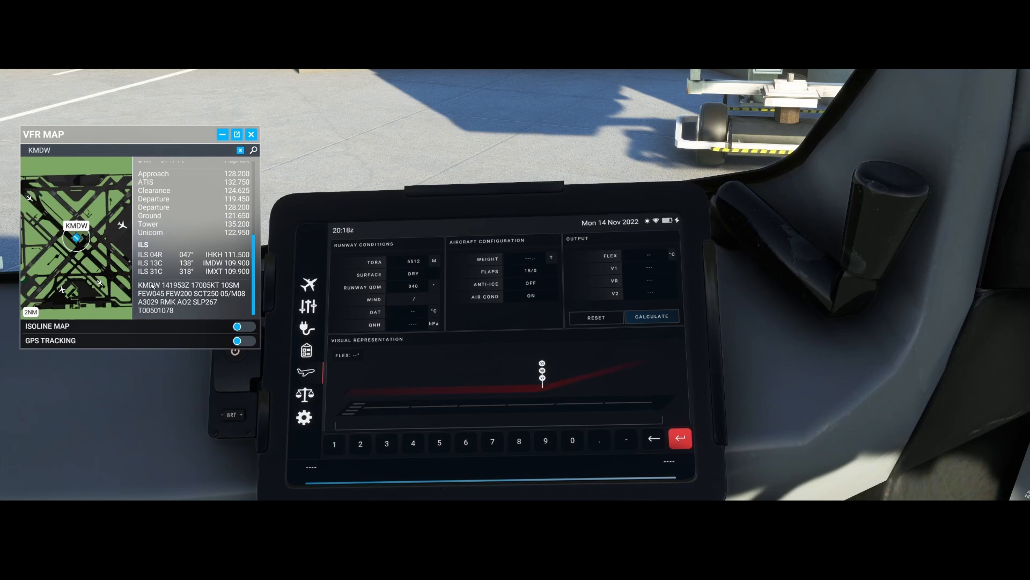
pyautogui.moveTo(193, 312)
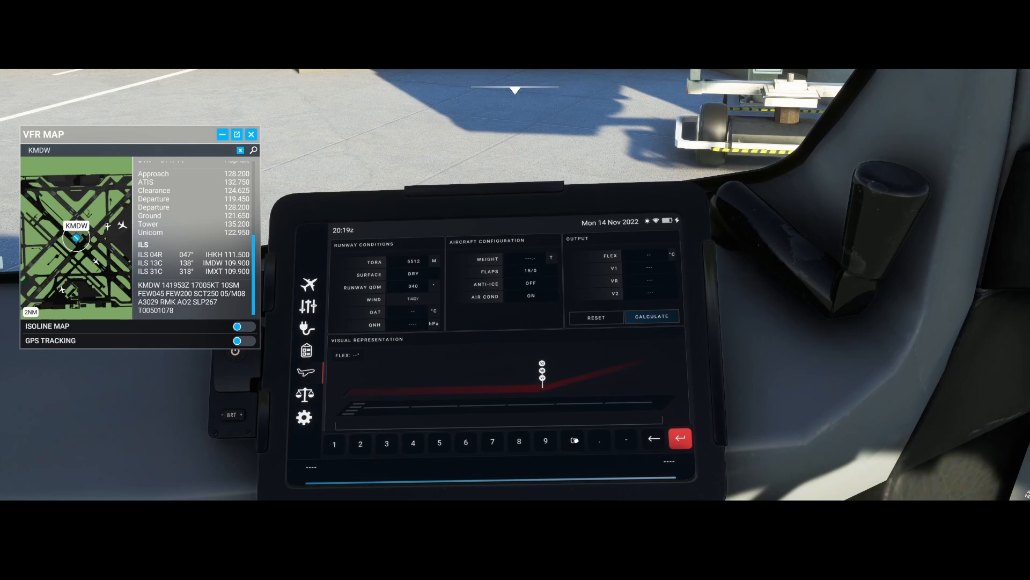
pyautogui.click(573, 442)
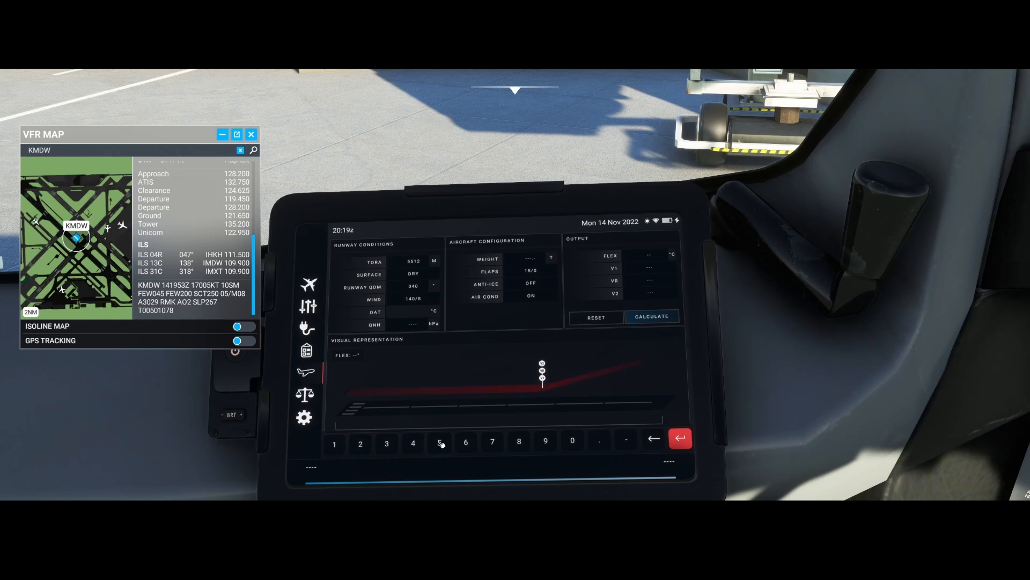
pyautogui.click(439, 443)
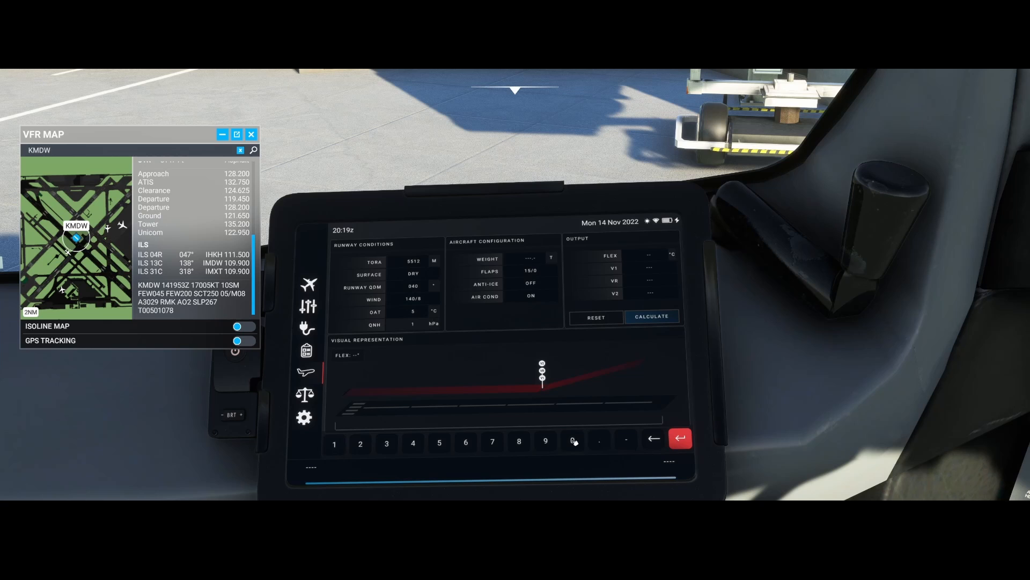
pyautogui.click(572, 442)
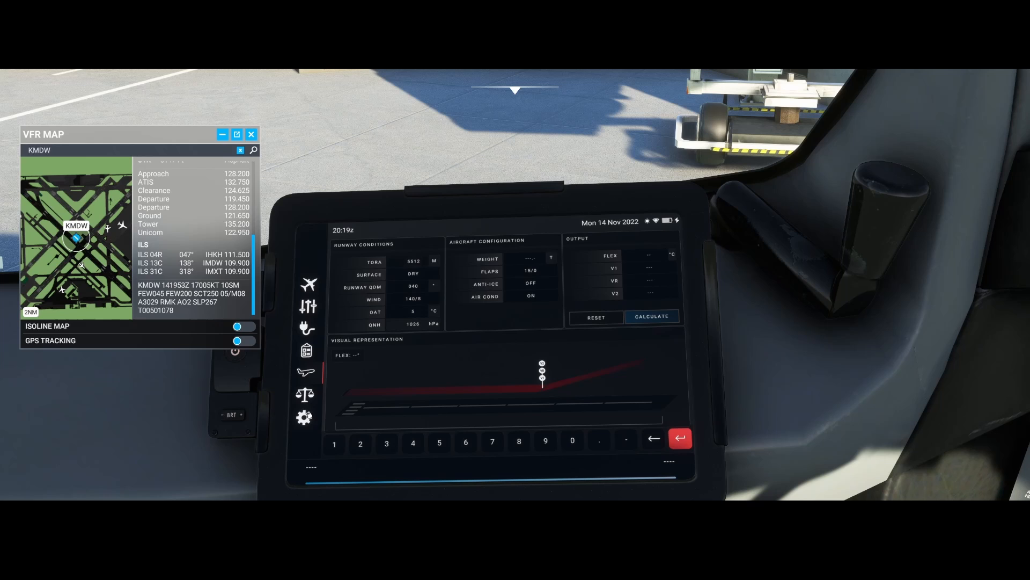
pyautogui.click(304, 418)
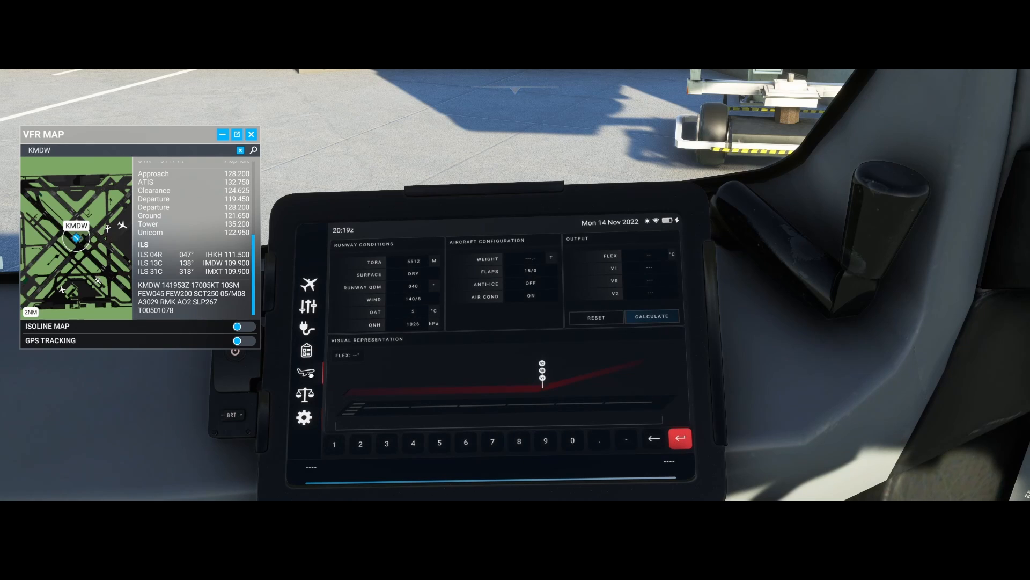
pyautogui.click(533, 258)
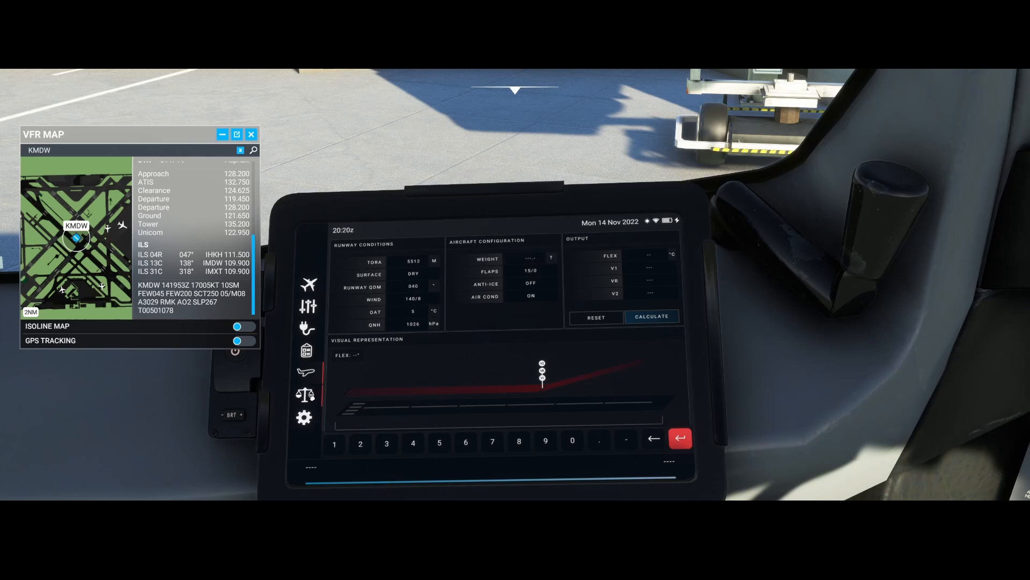
pyautogui.click(304, 393)
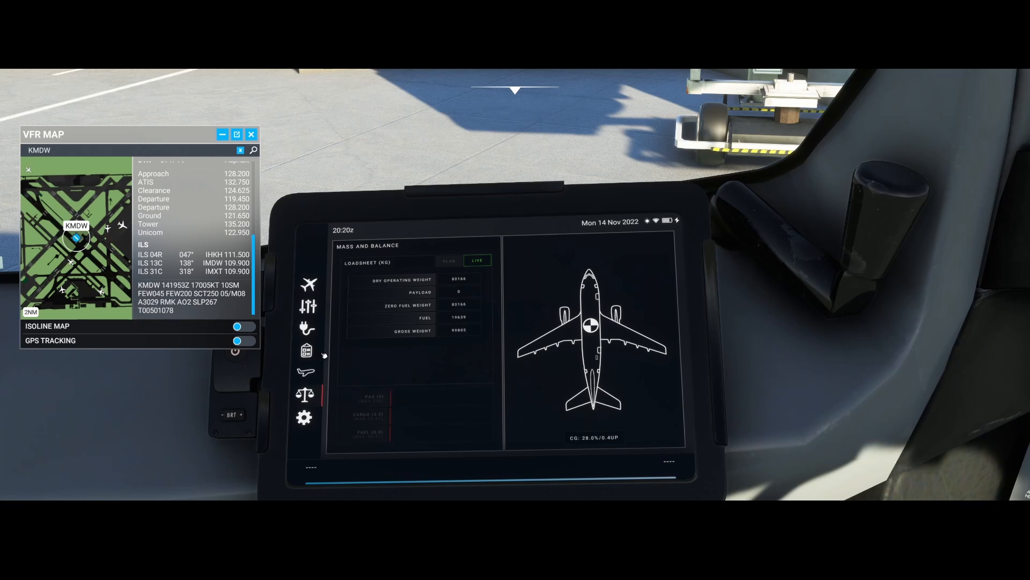
pyautogui.click(307, 372)
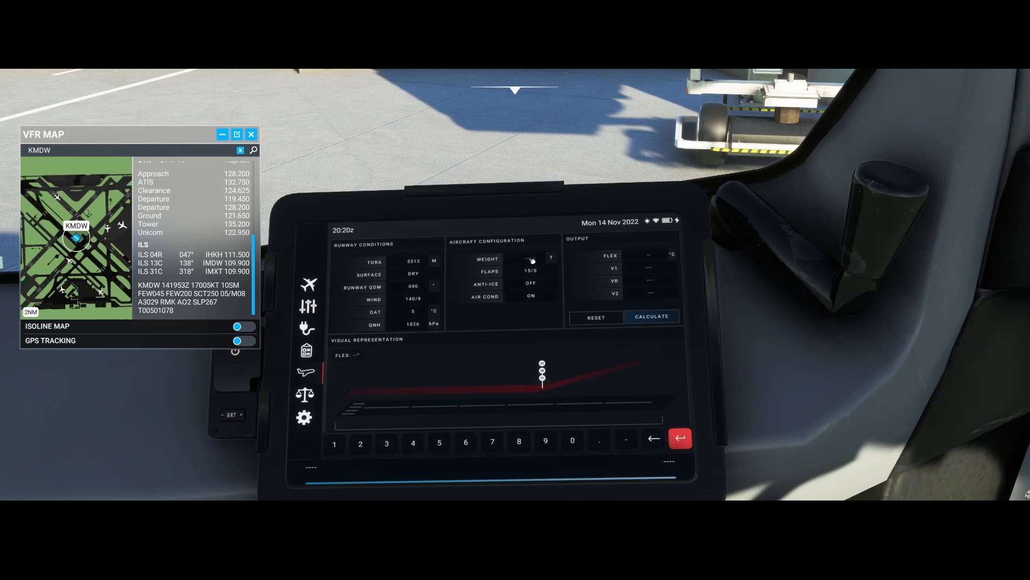
# - Enter weight 59.8 t, set flaps 15/15 and cycle anti-ice back to engine only
pyautogui.click(545, 444)
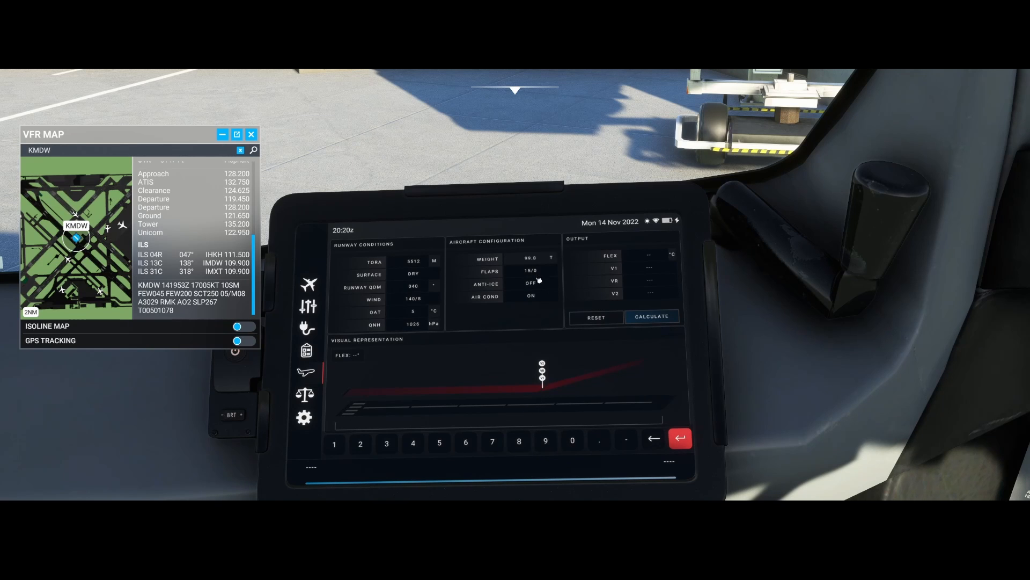
pyautogui.click(531, 282)
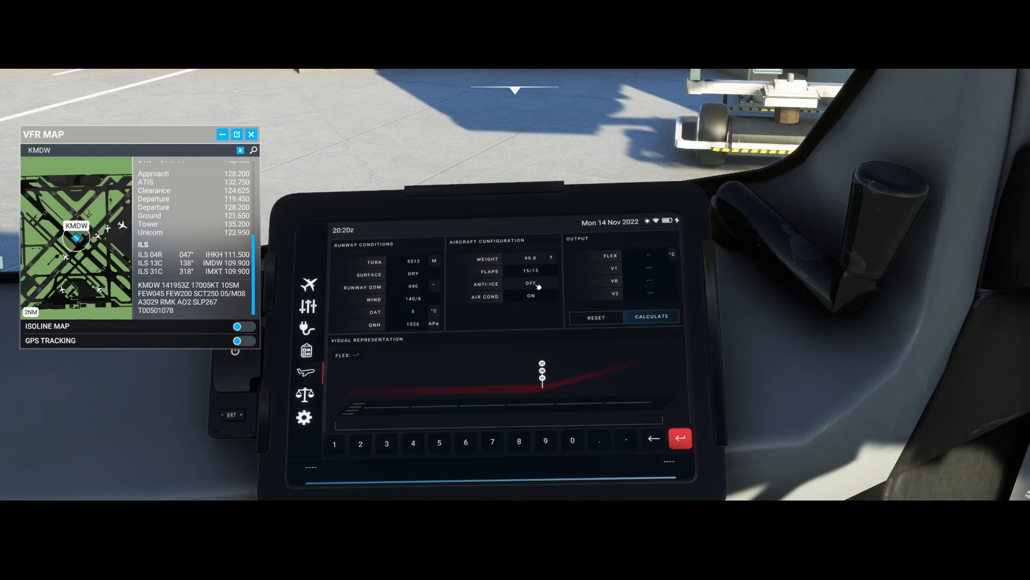
pyautogui.click(530, 283)
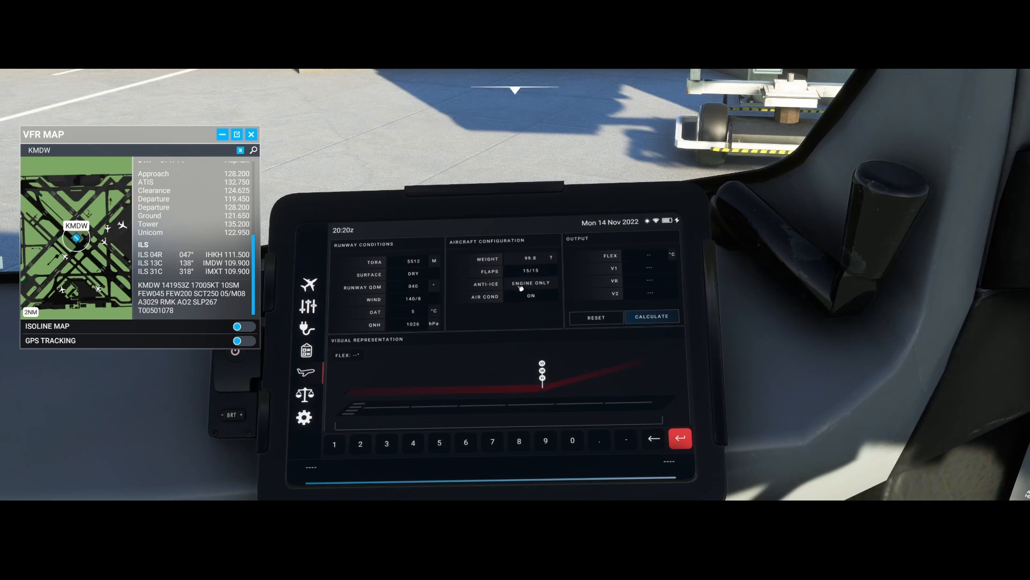
pyautogui.click(531, 283)
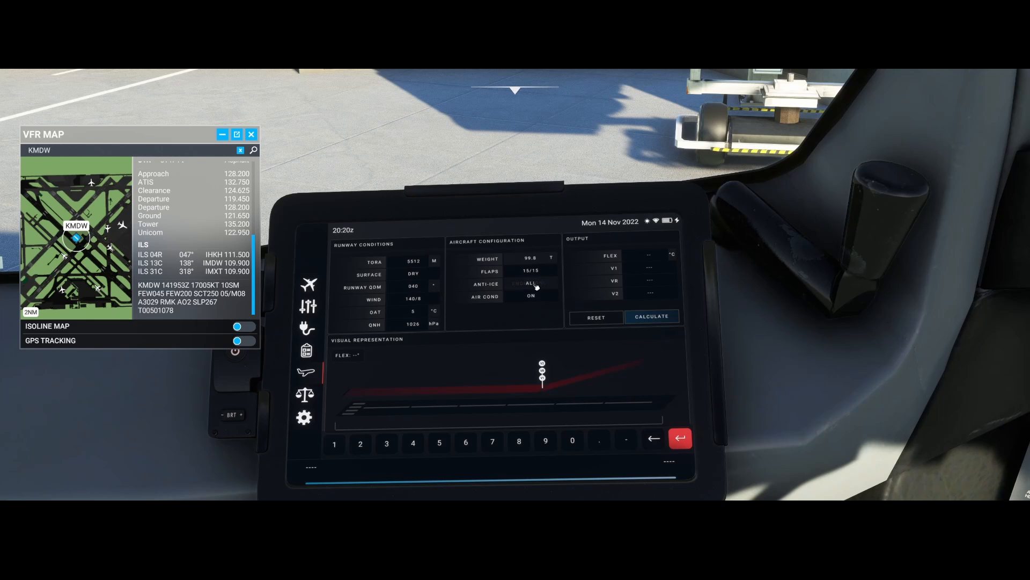
pyautogui.click(531, 284)
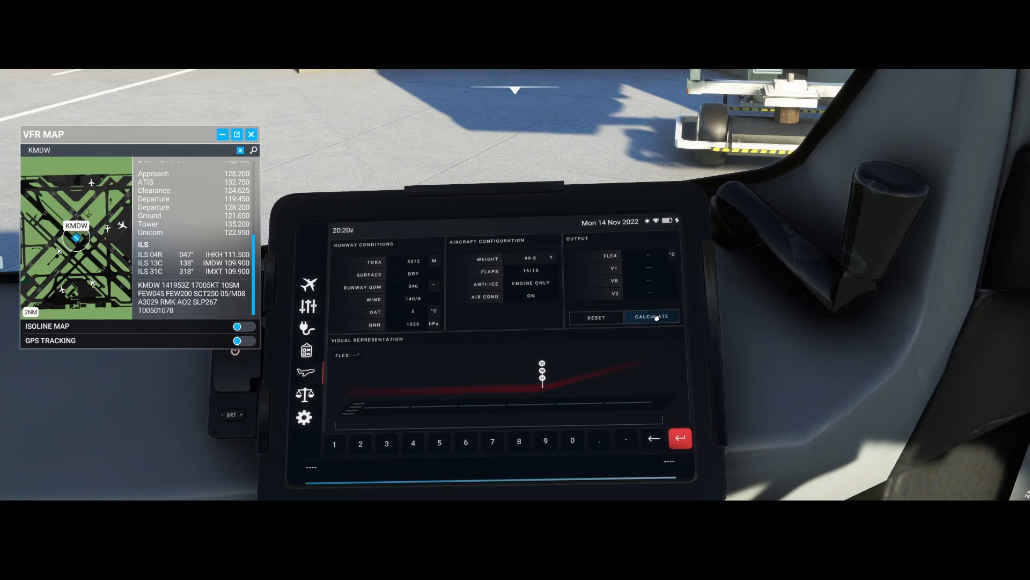
# - Calculate the takeoff results: FLEX 59 °C, V1 138, VR 138, V2 165
pyautogui.click(652, 316)
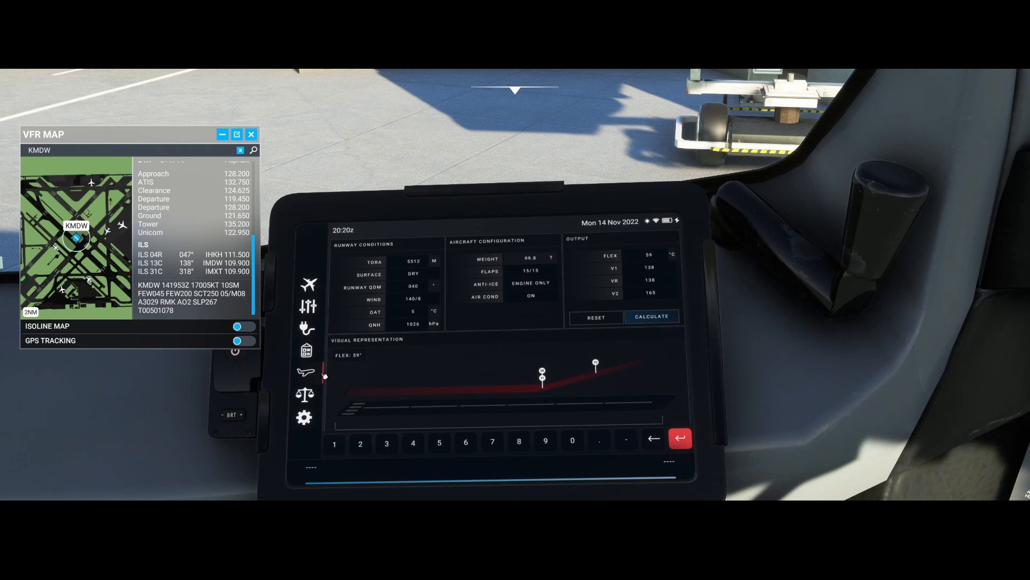
pyautogui.moveTo(326, 392)
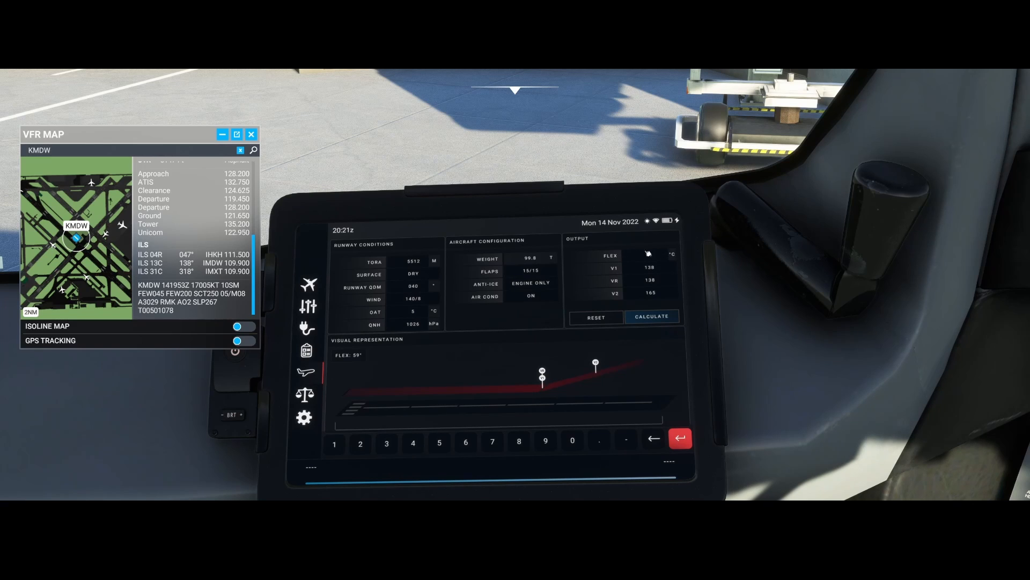
pyautogui.click(652, 316)
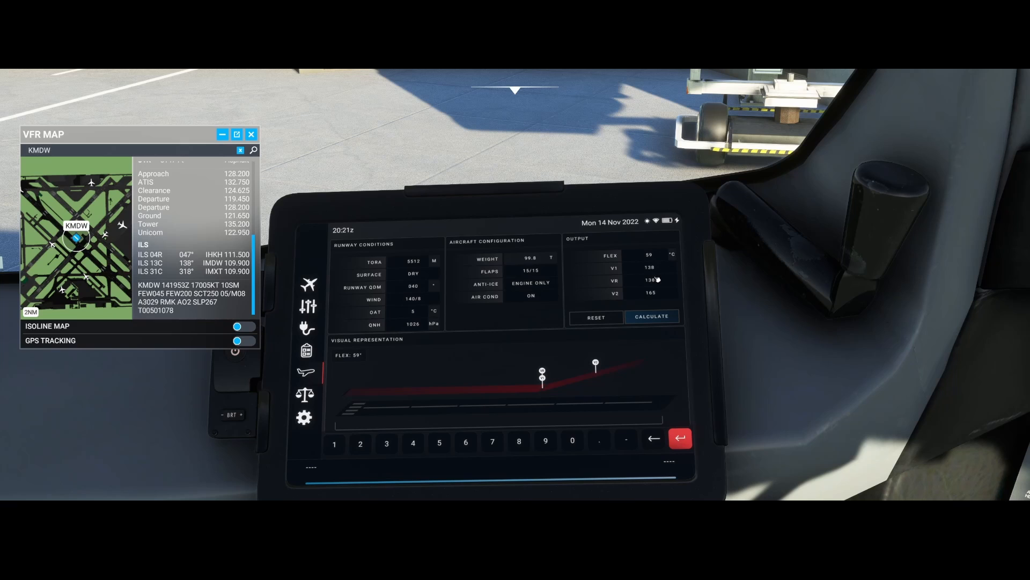